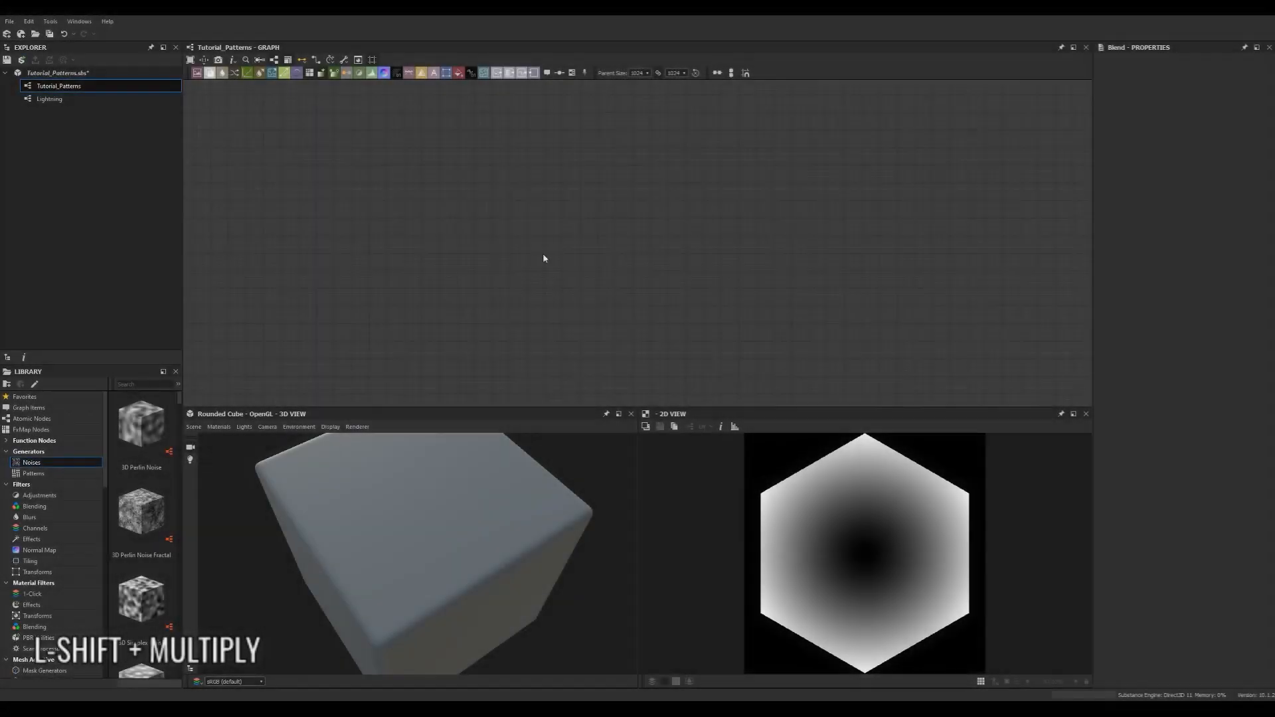
Step: Add a Polygon hexagon node and a Shape node set to a radial gradient pattern
key(space)
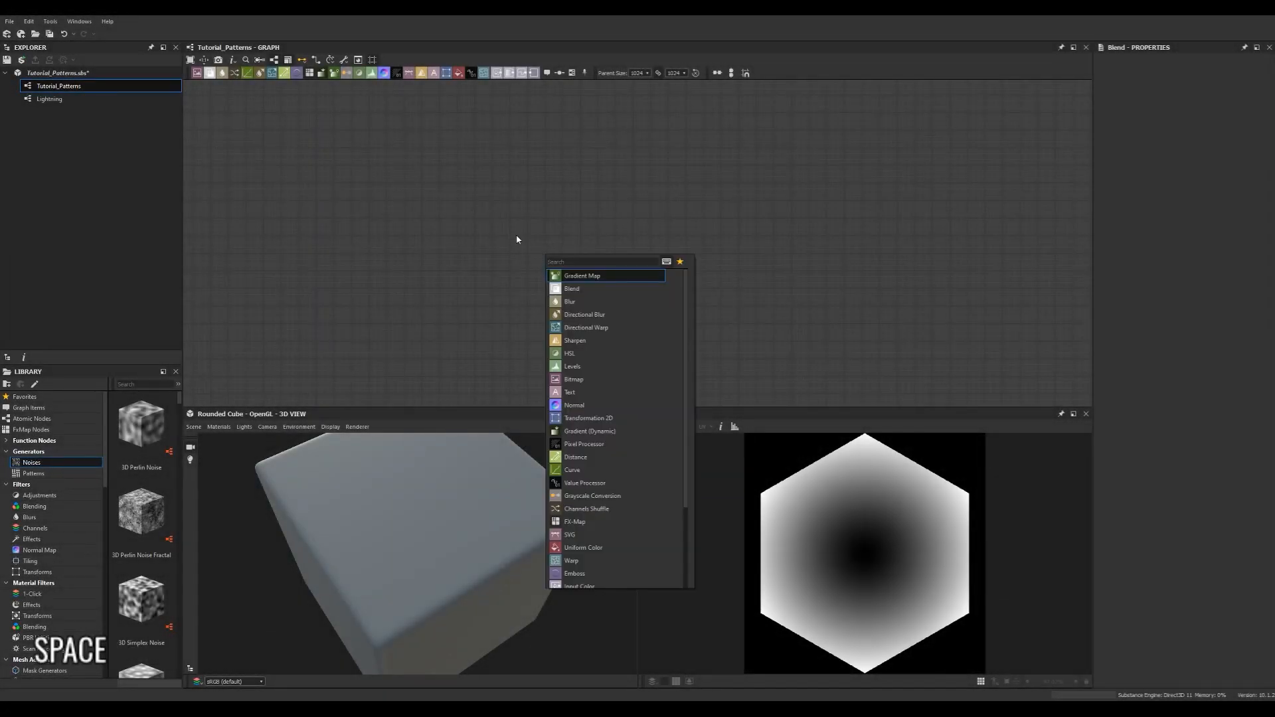
text(pol)
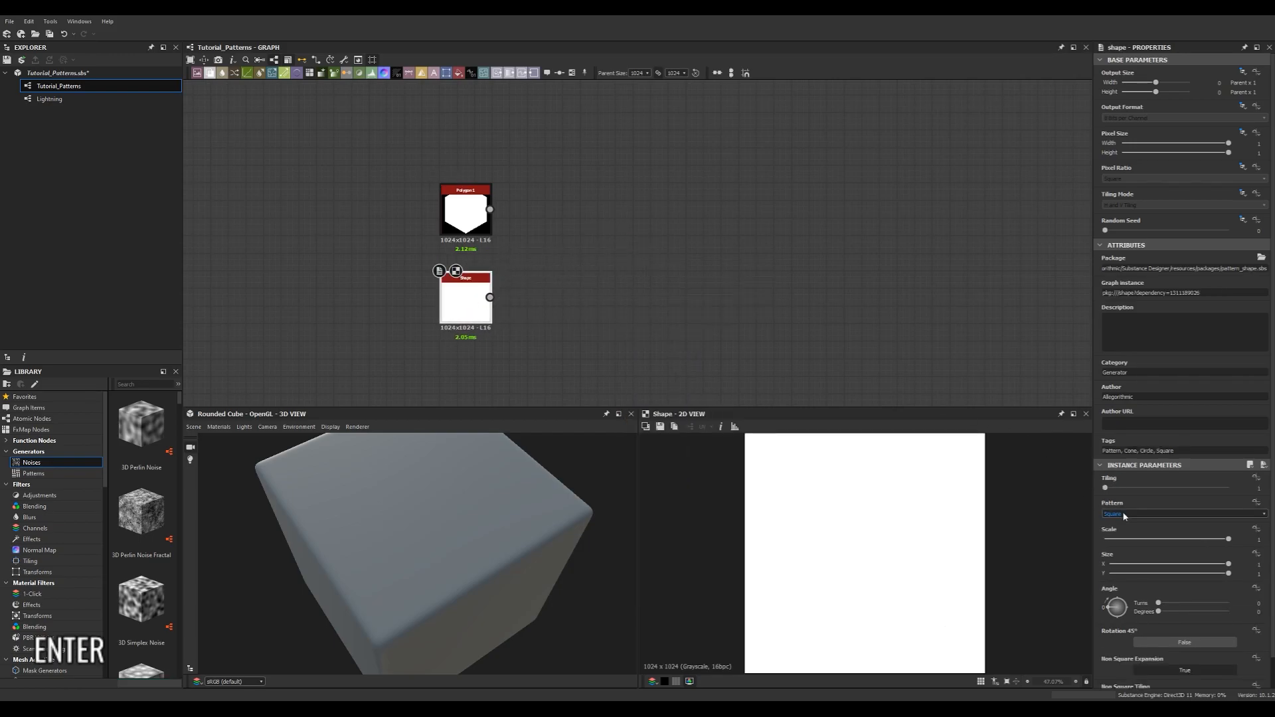
click(1180, 514)
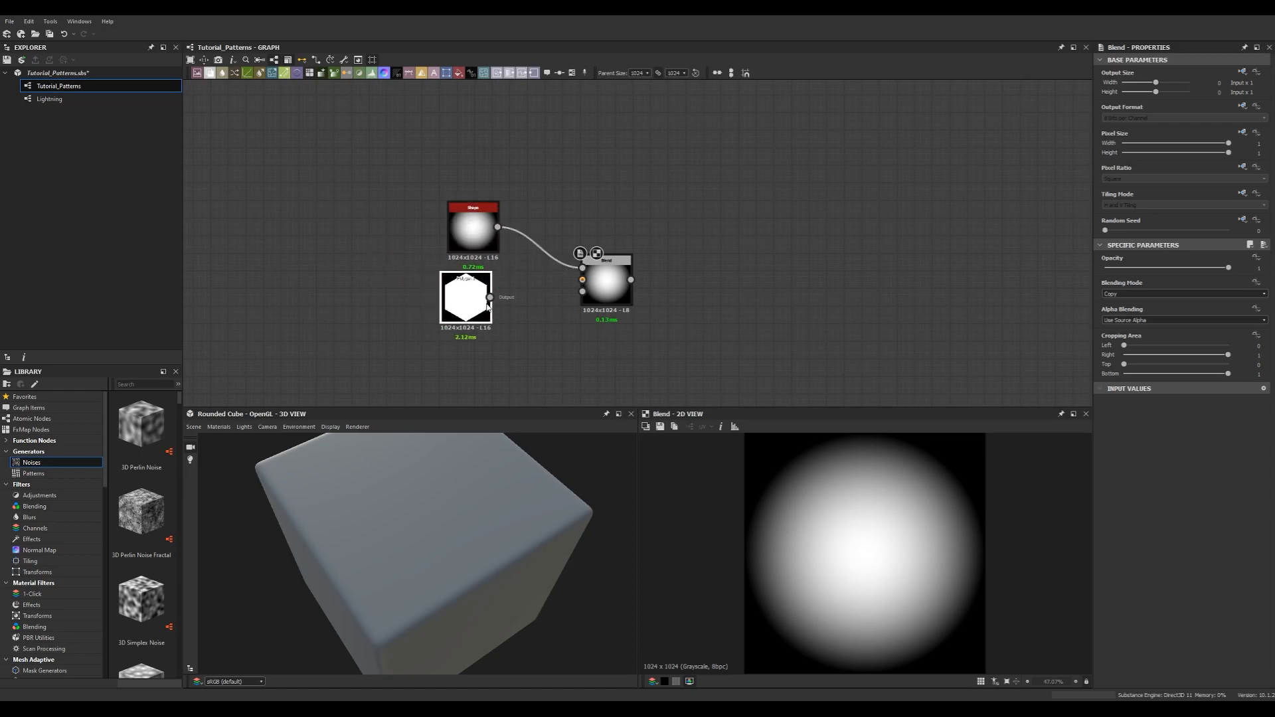
Step: Wire the hexagon and radial gradient into a Multiply Blend, then duplicate that Blend
click(466, 277)
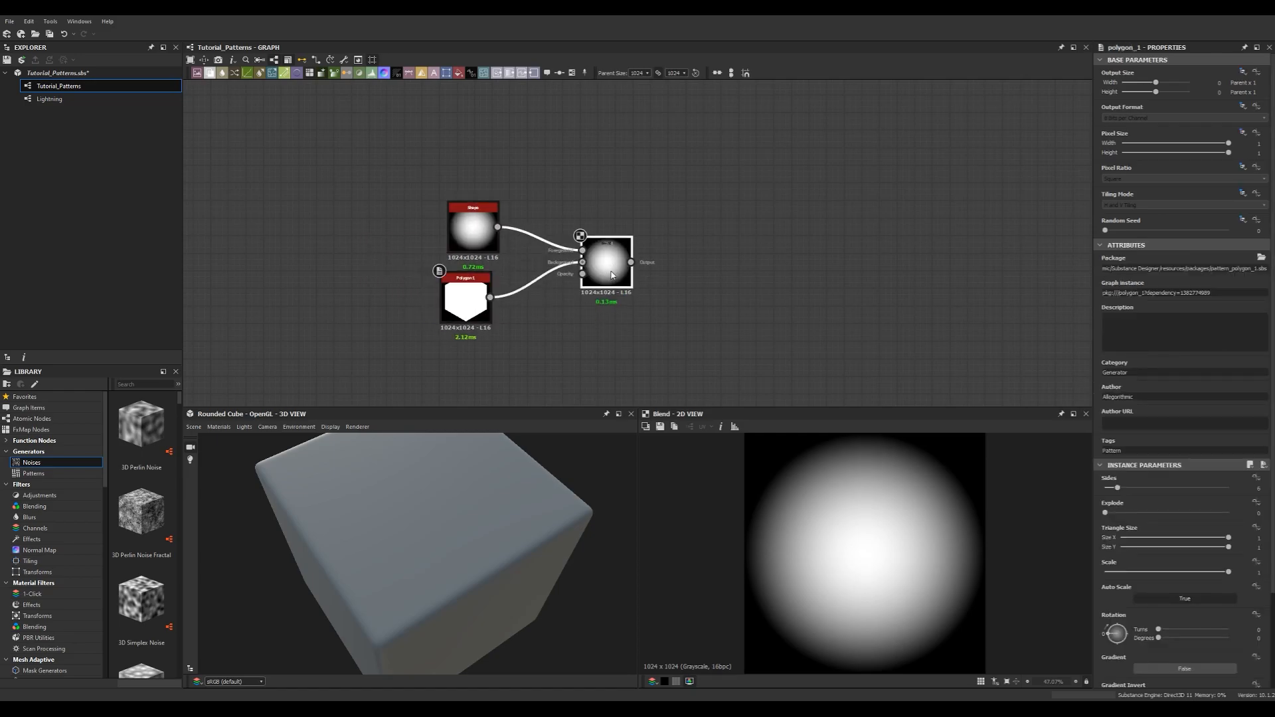
click(605, 262)
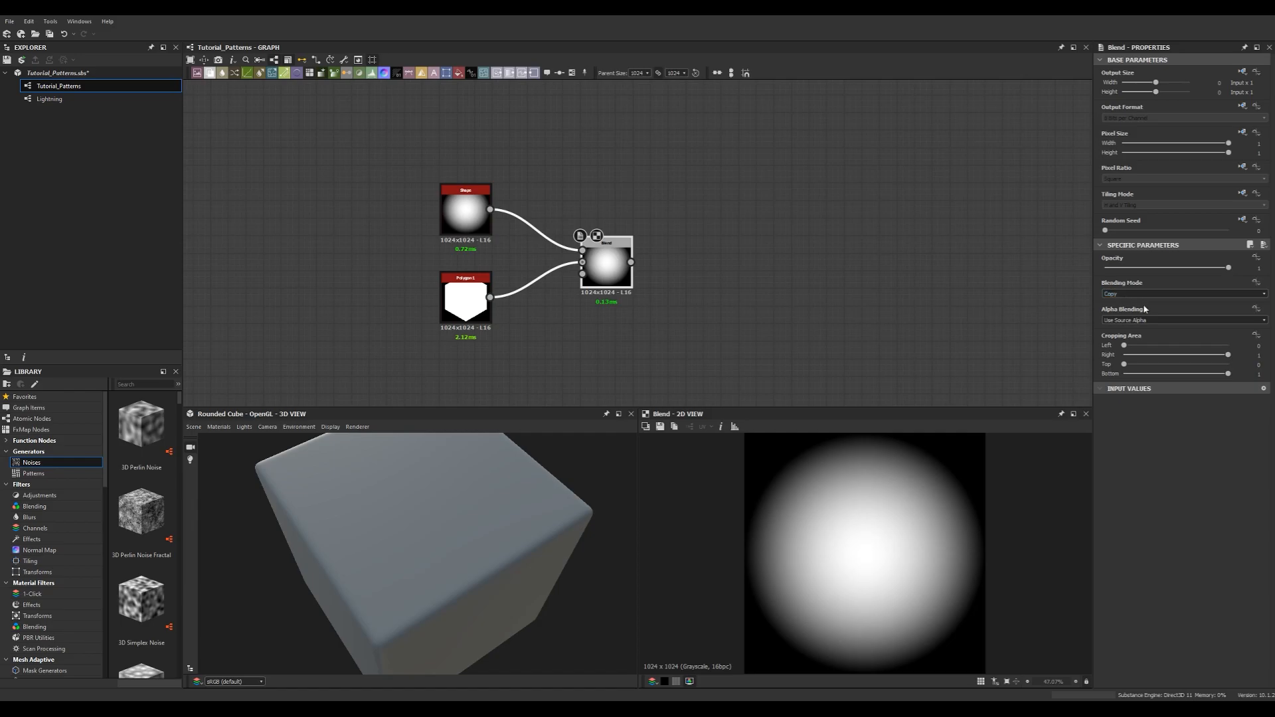
click(1182, 293)
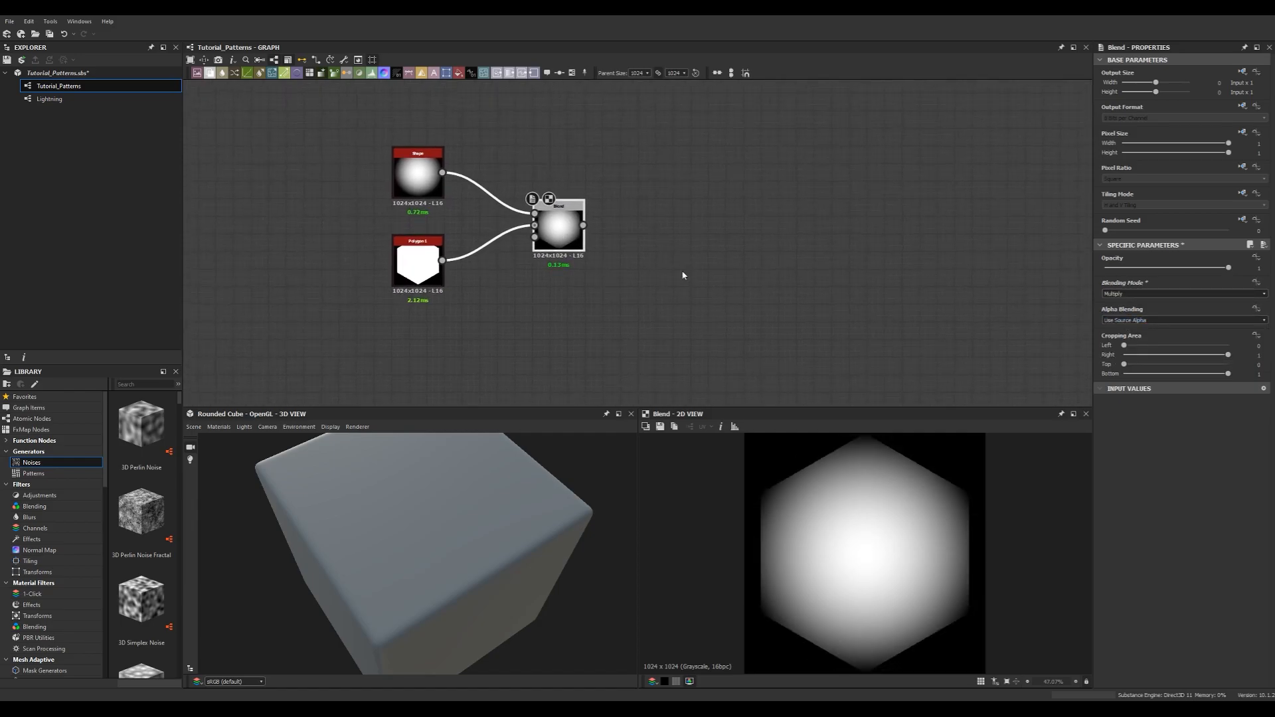
key(ctrl+d)
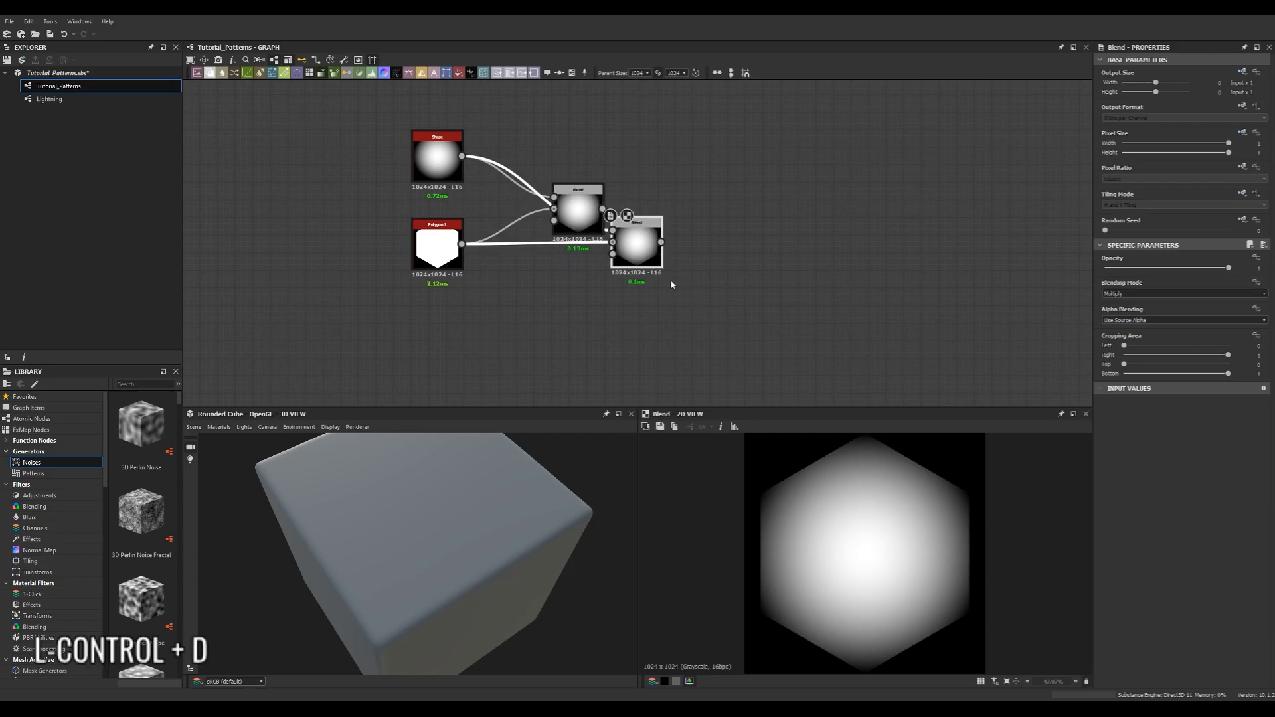
key(ctrl+d)
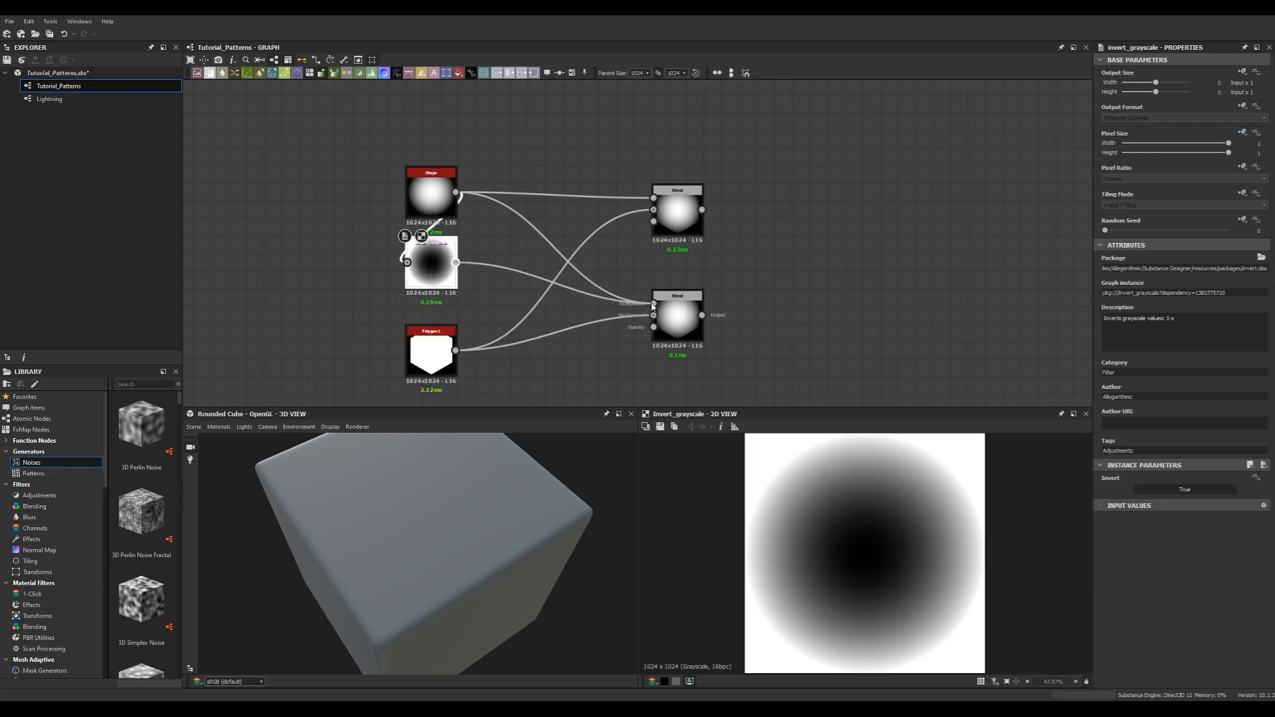
Step: Insert a Levels node on the inverted-gradient path feeding the second Blend
click(678, 316)
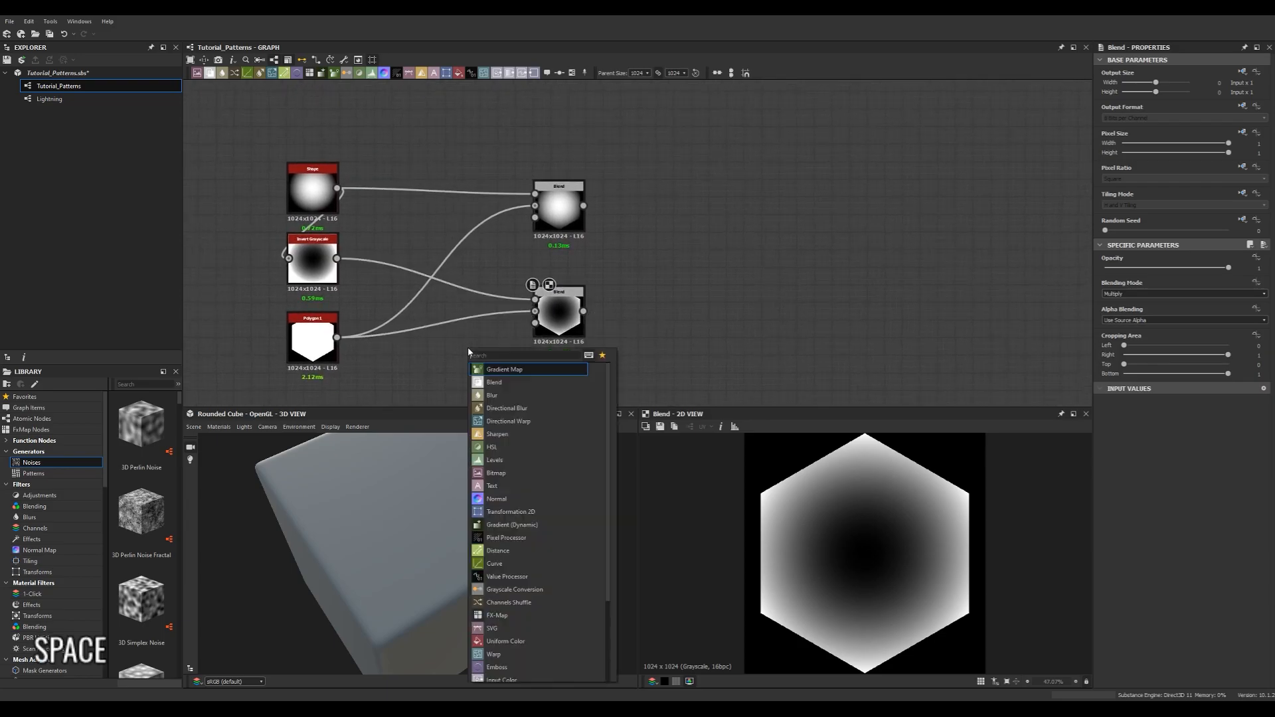
click(494, 460)
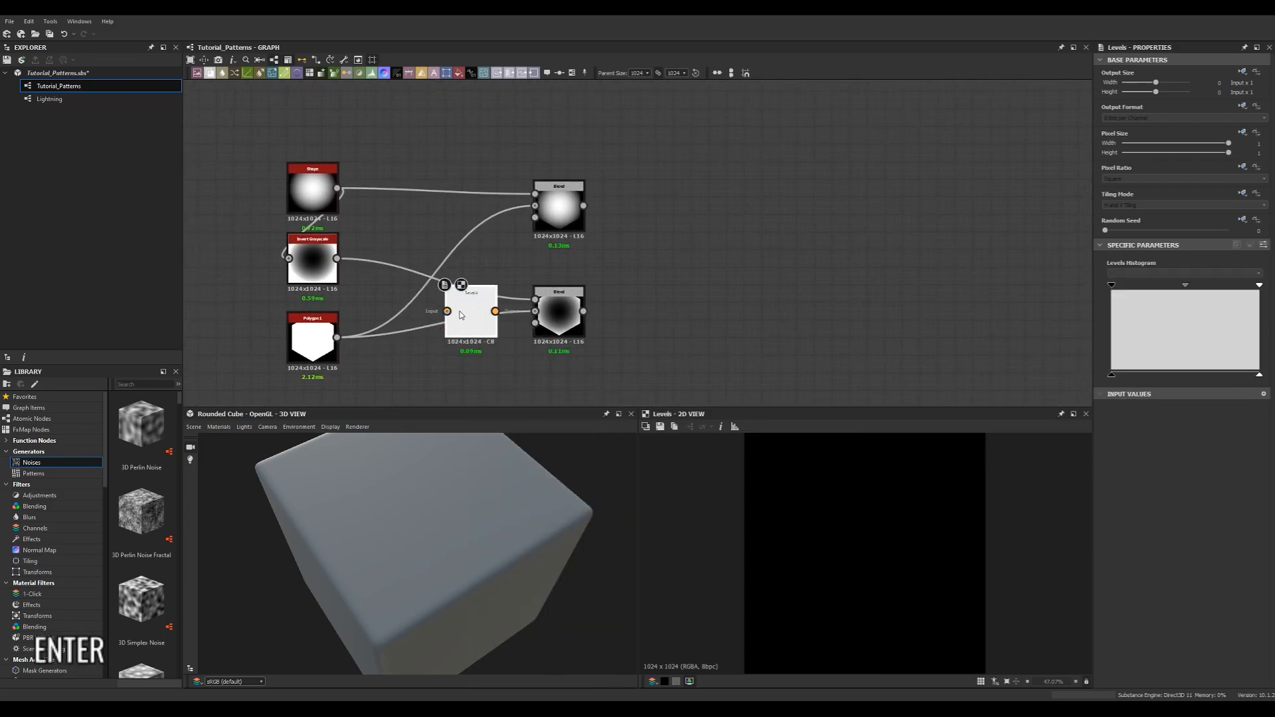
click(461, 276)
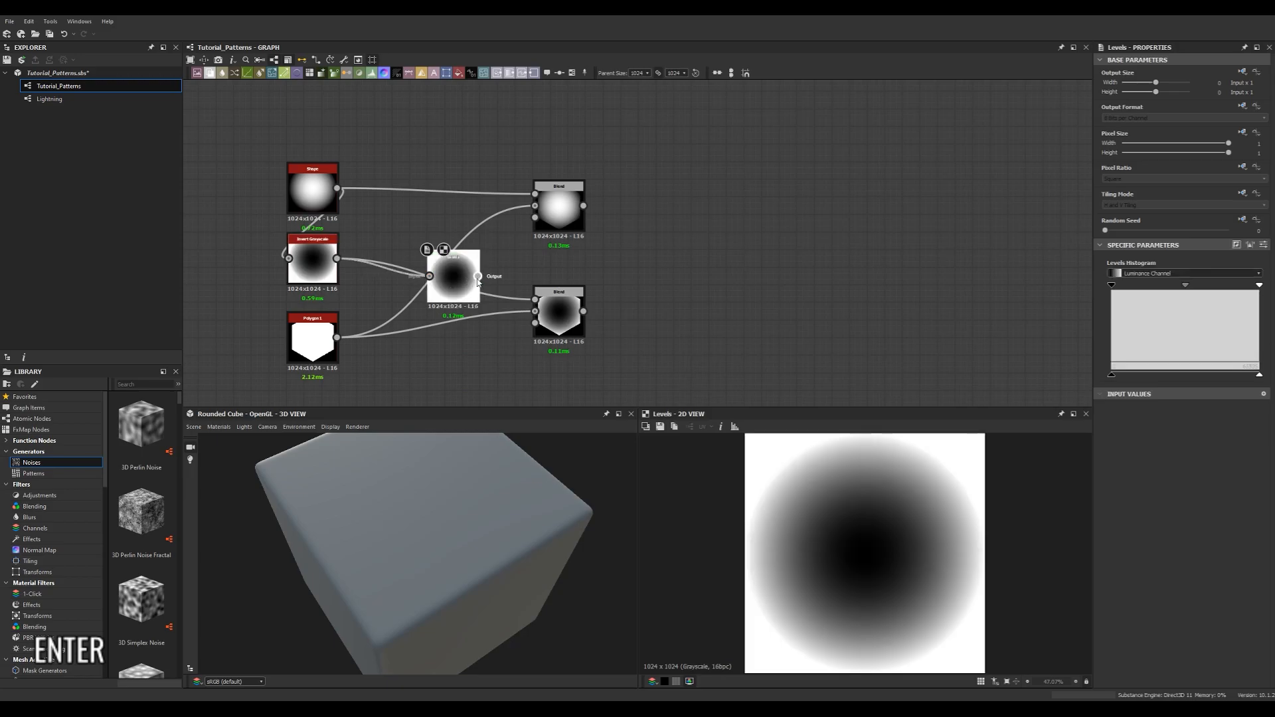
drag(452, 276, 382, 260)
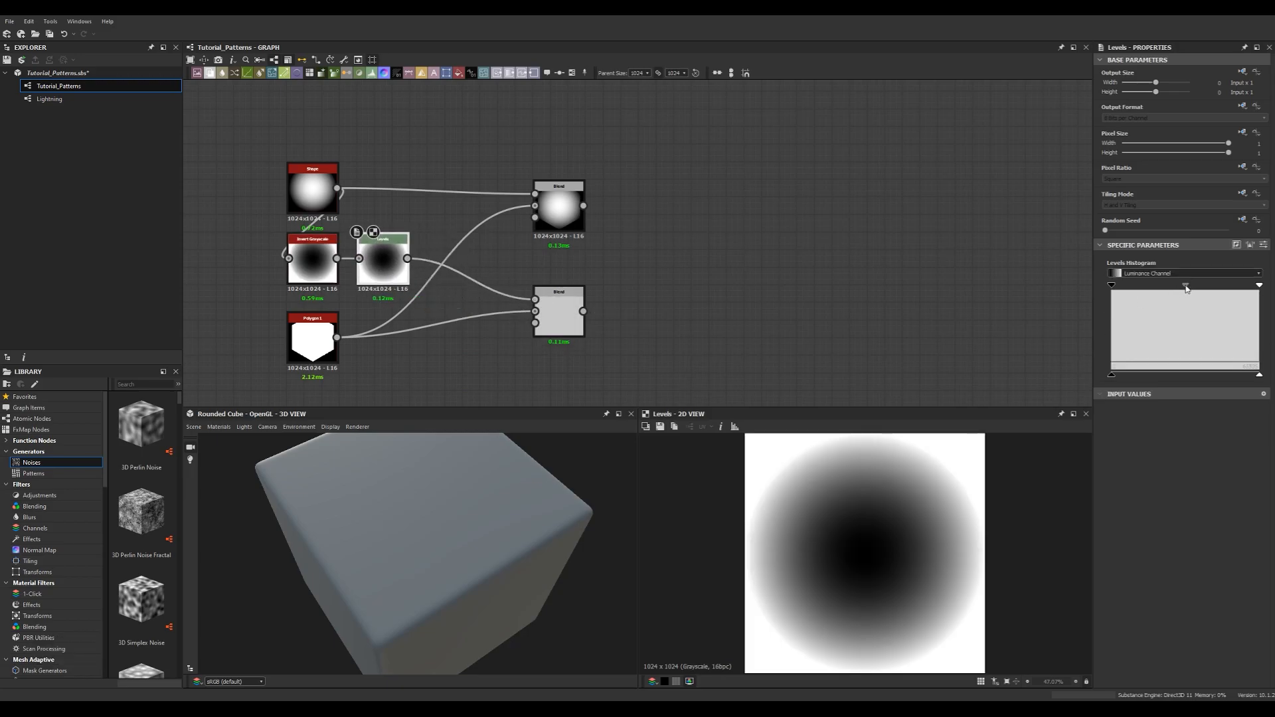
click(518, 318)
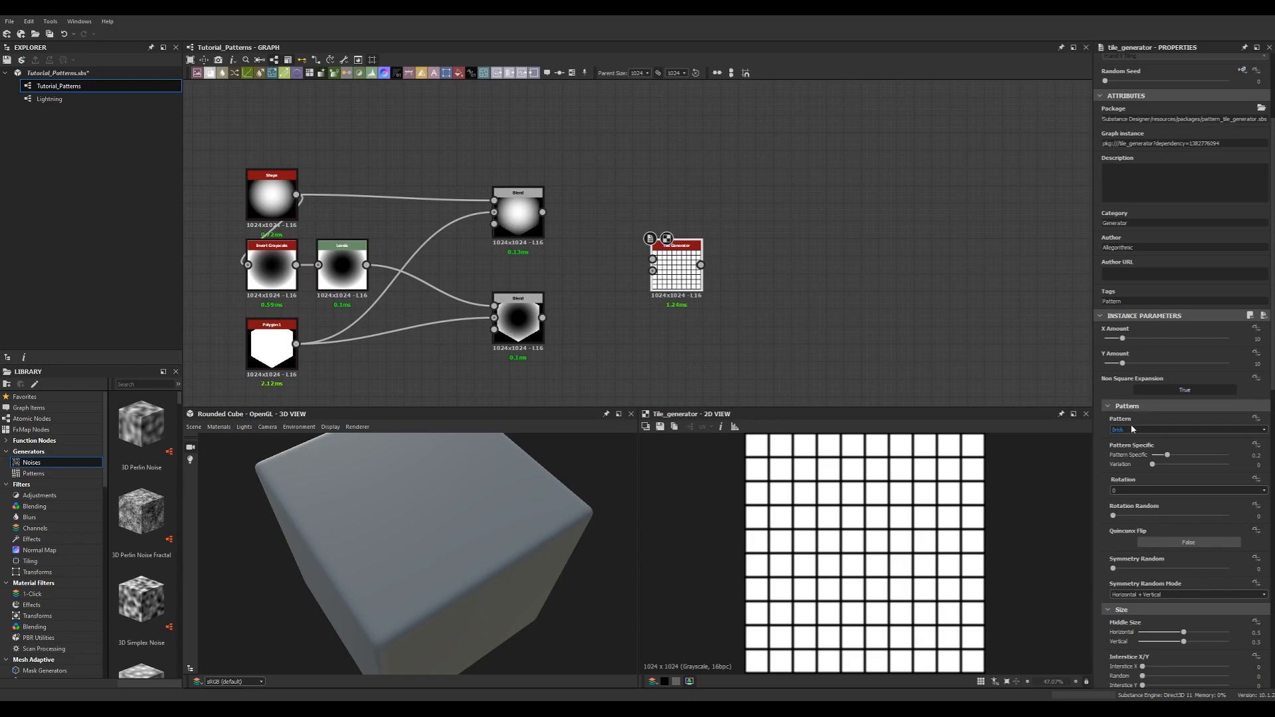
Step: Set the Tile Generator to Image Input and connect the Blend hexagons to it
click(1186, 429)
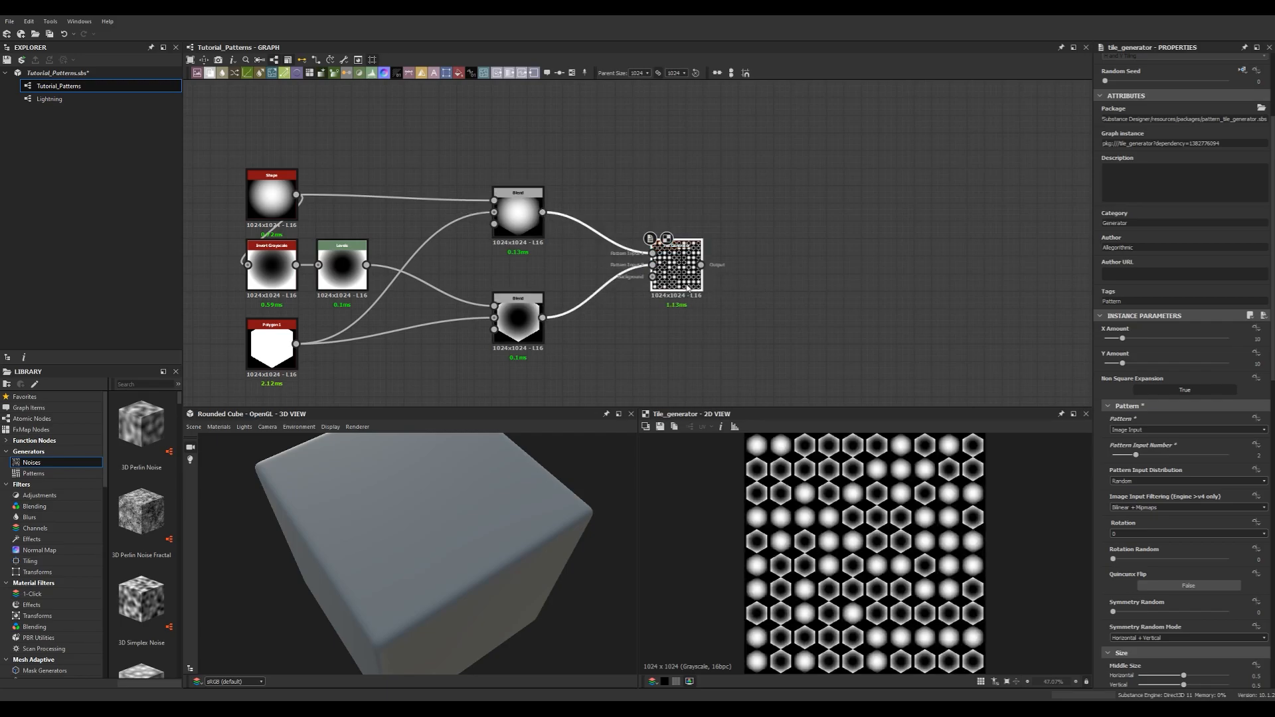
click(674, 264)
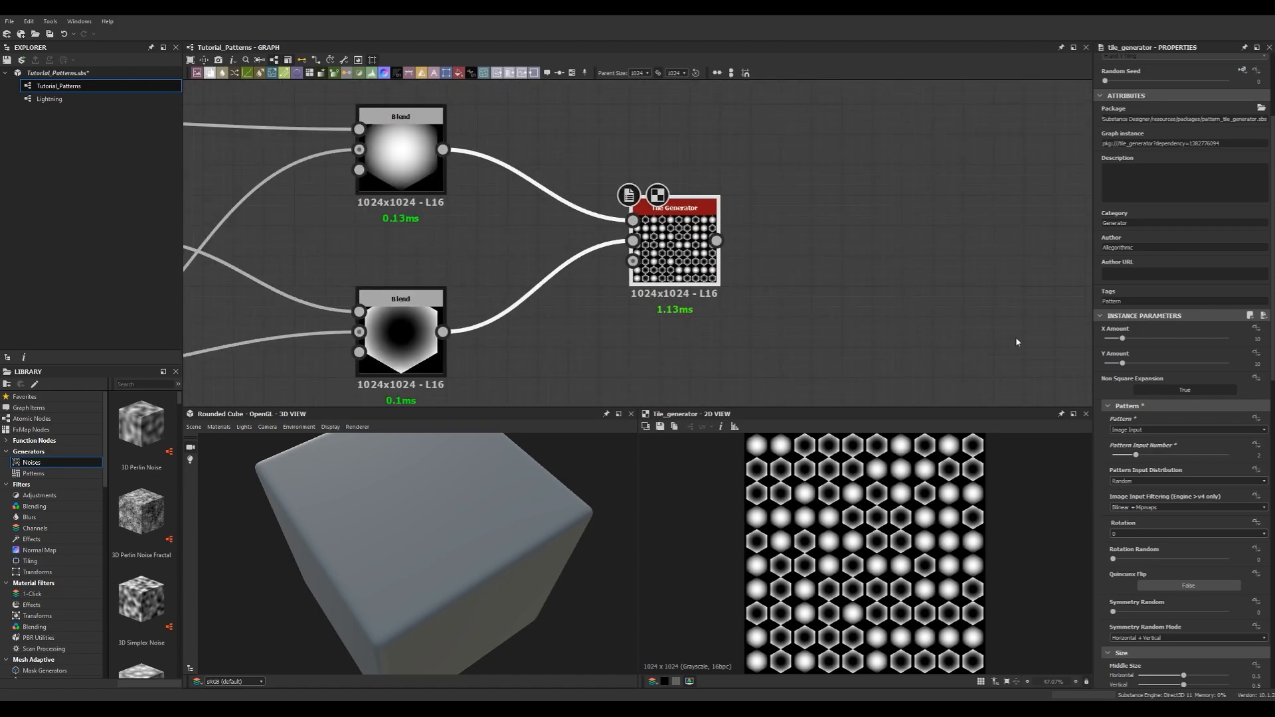
Step: Adjust Tile Generator offset 0.5 and scale ~1.38 so hexagons overlap as a honeycomb
scroll(down, 3)
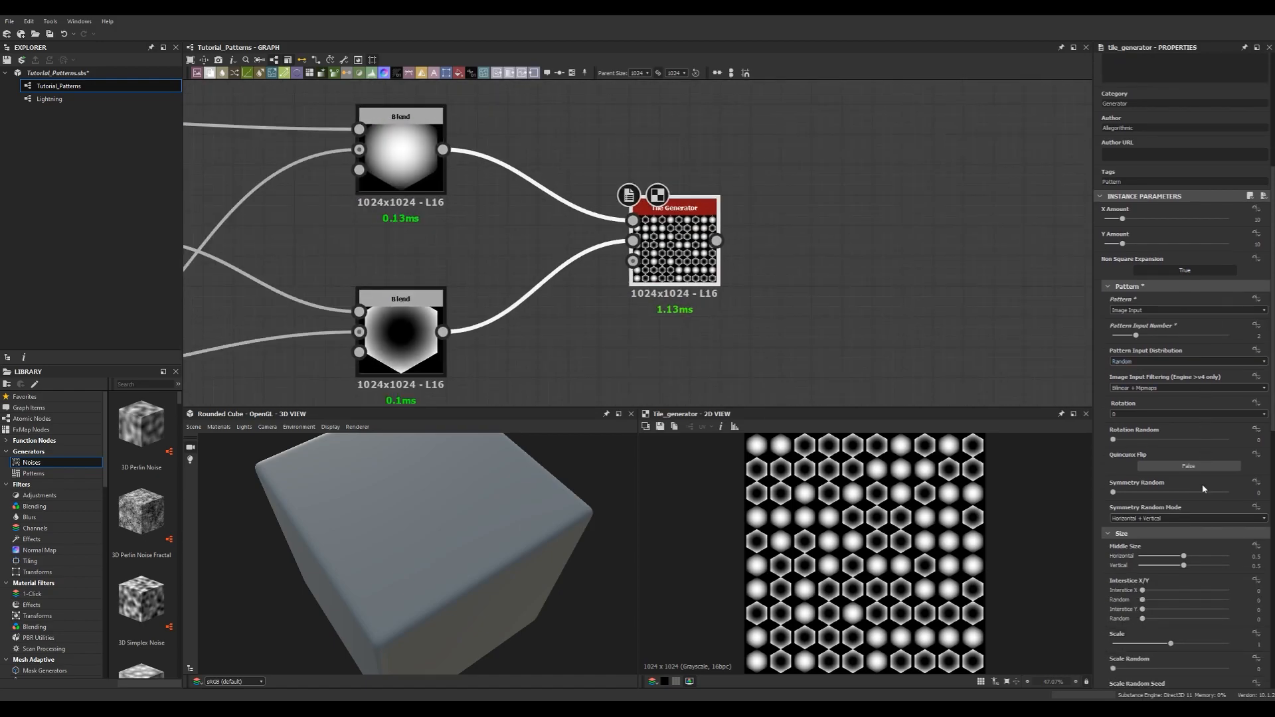
scroll(down, 3)
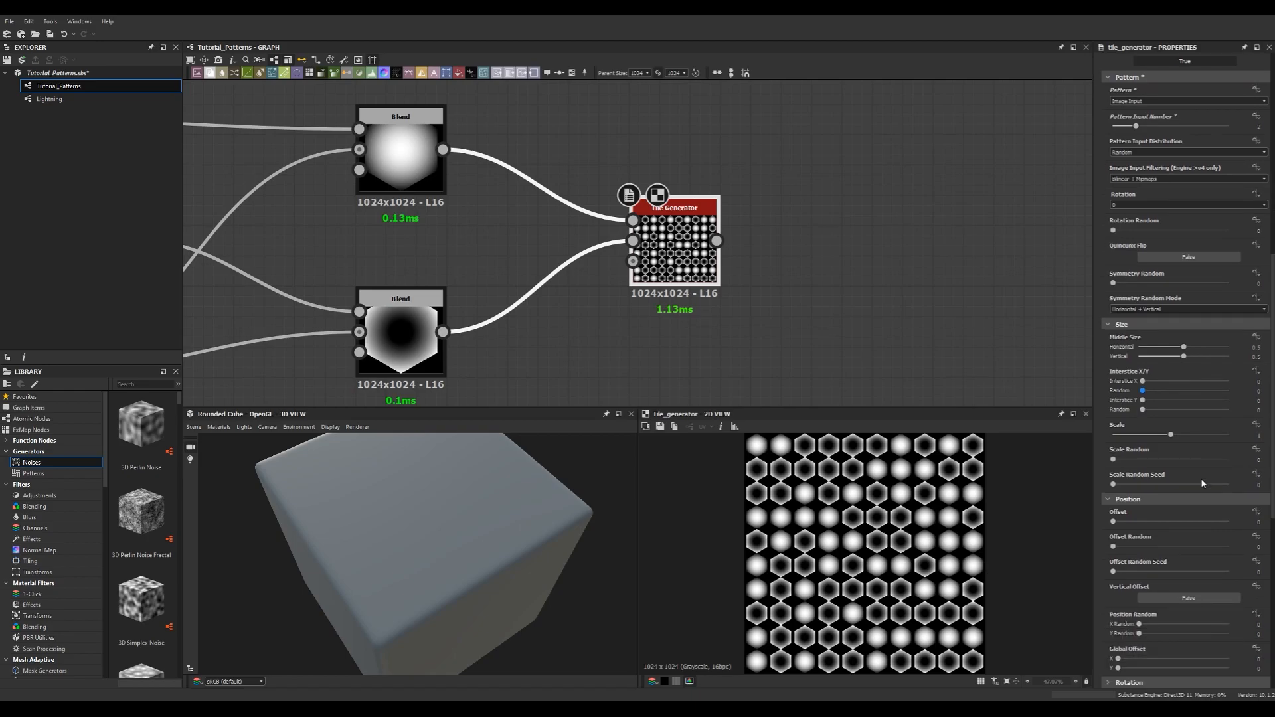
scroll(down, 3)
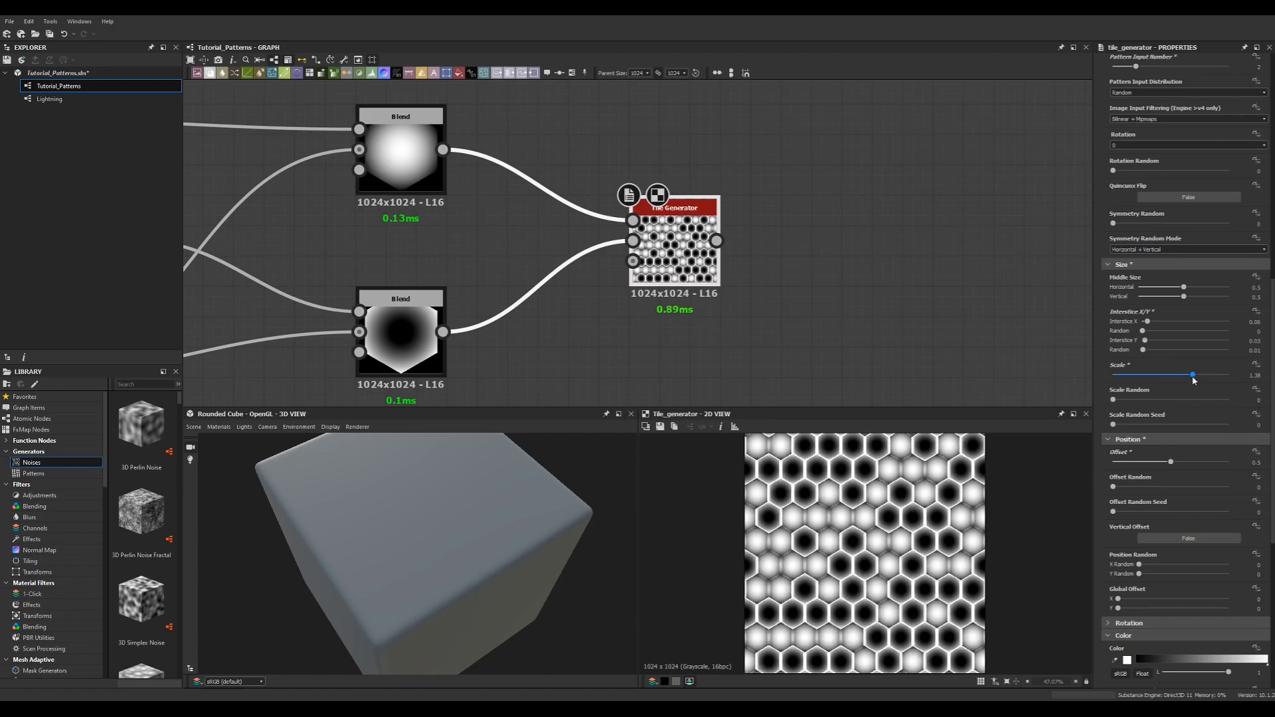
Step: Set the Tile Generator's tile blending mode to Add Sub
scroll(down, 3)
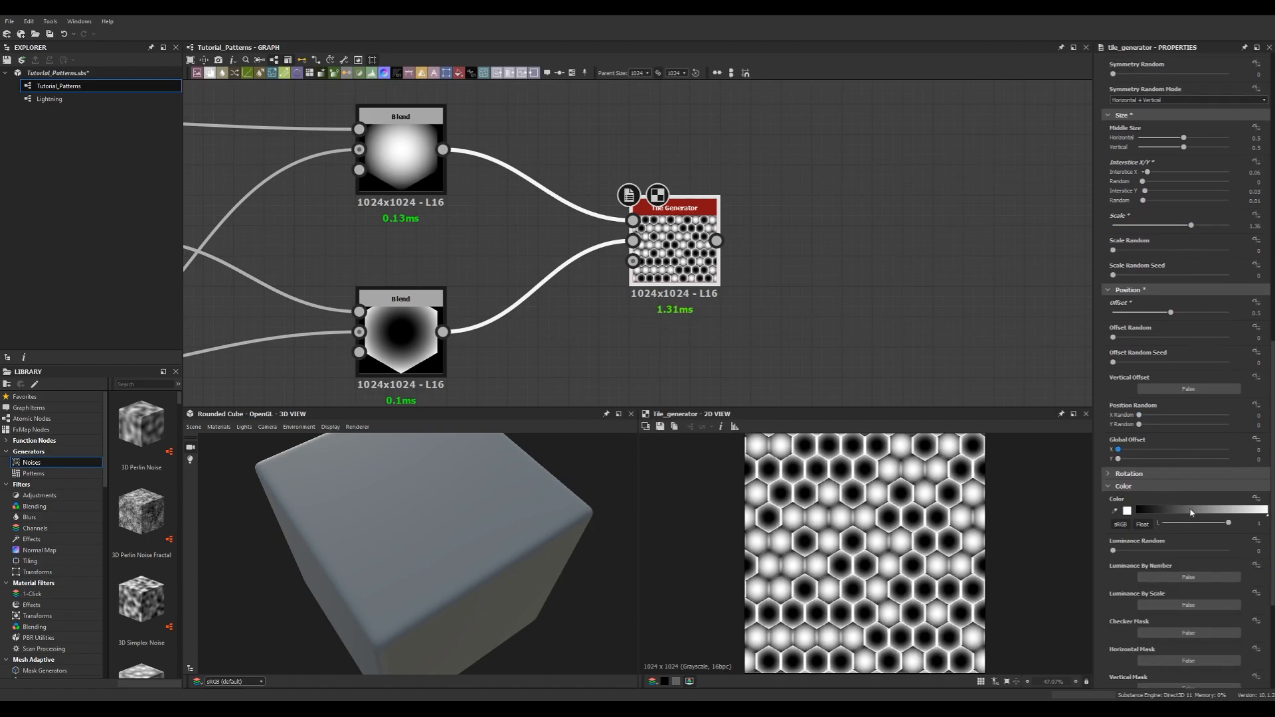
scroll(down, 3)
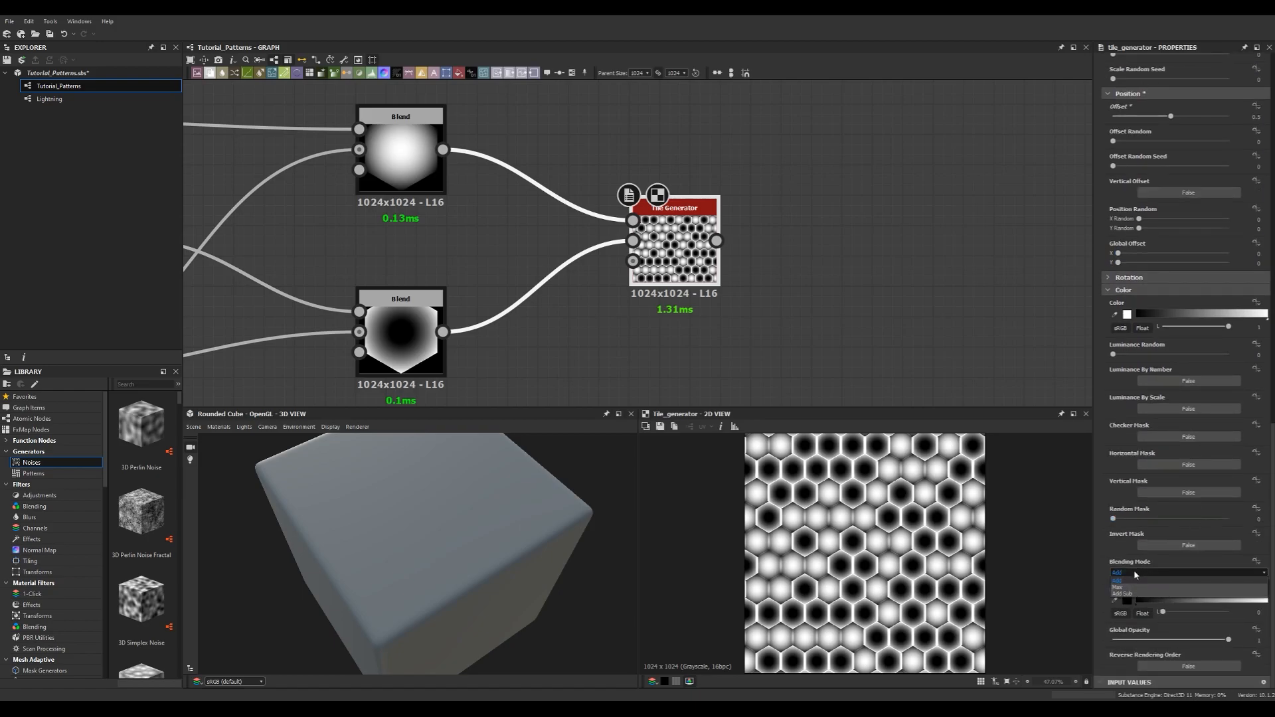
click(1118, 585)
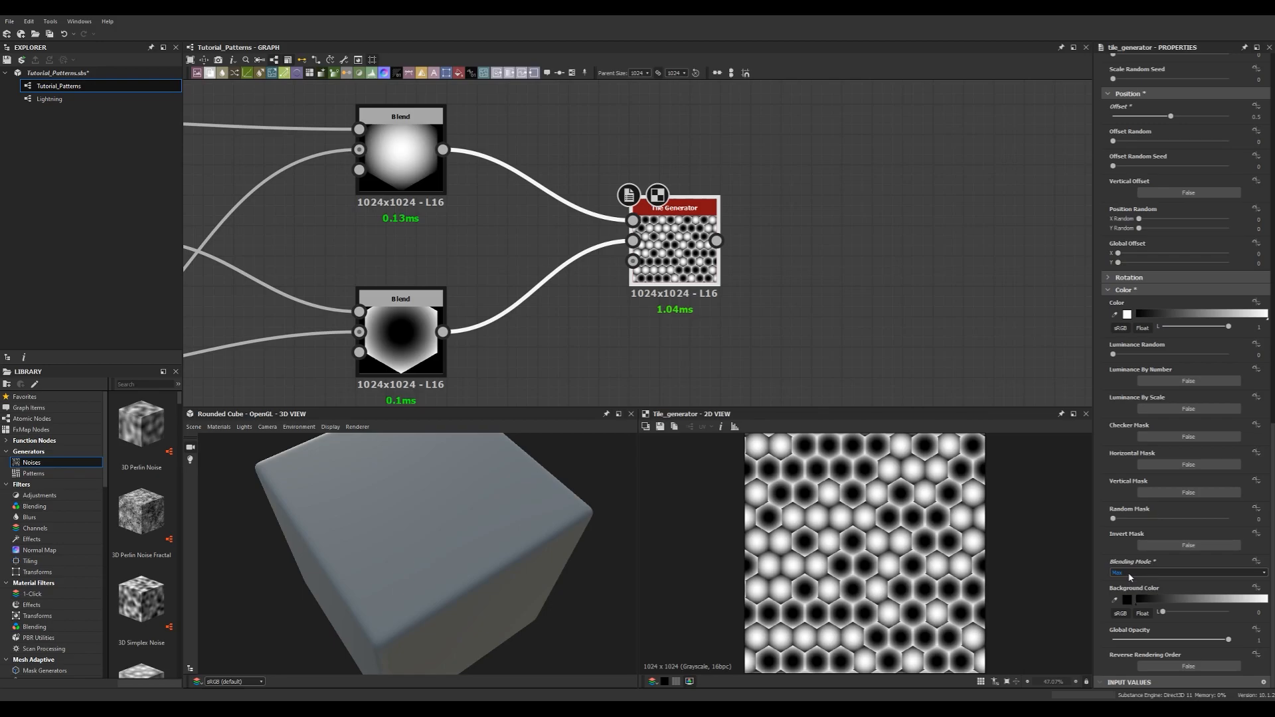
click(1185, 572)
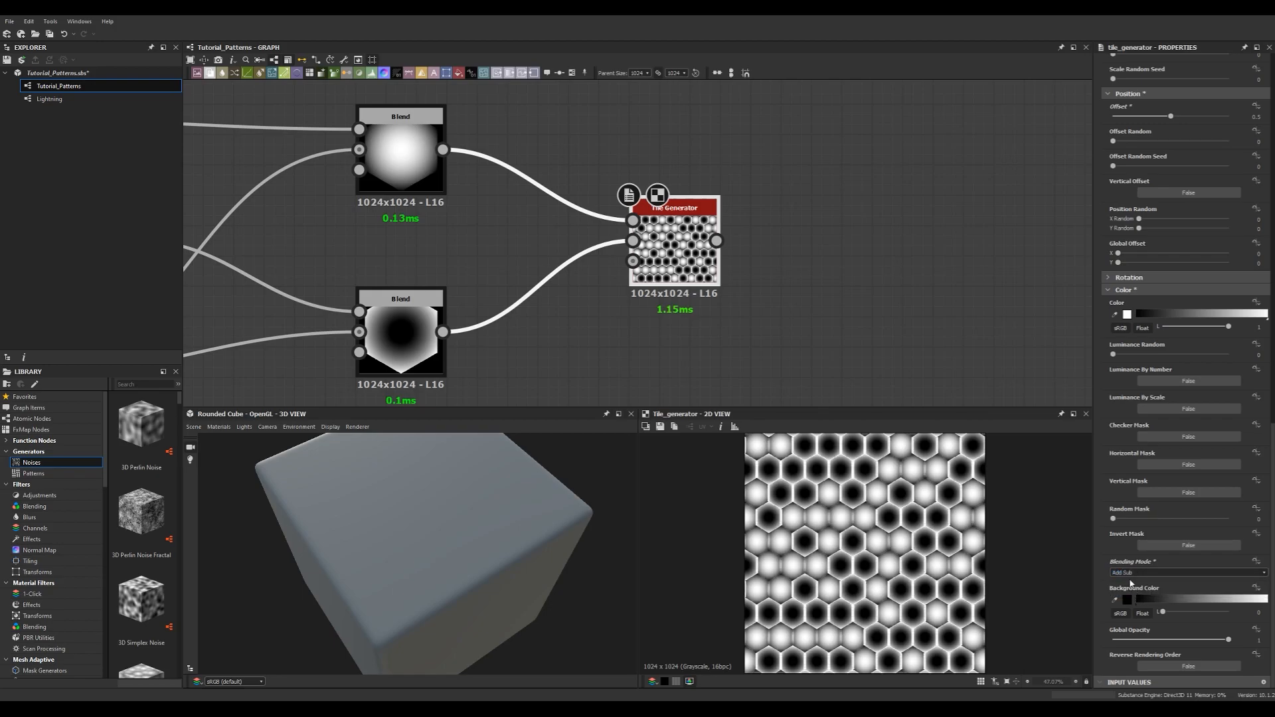